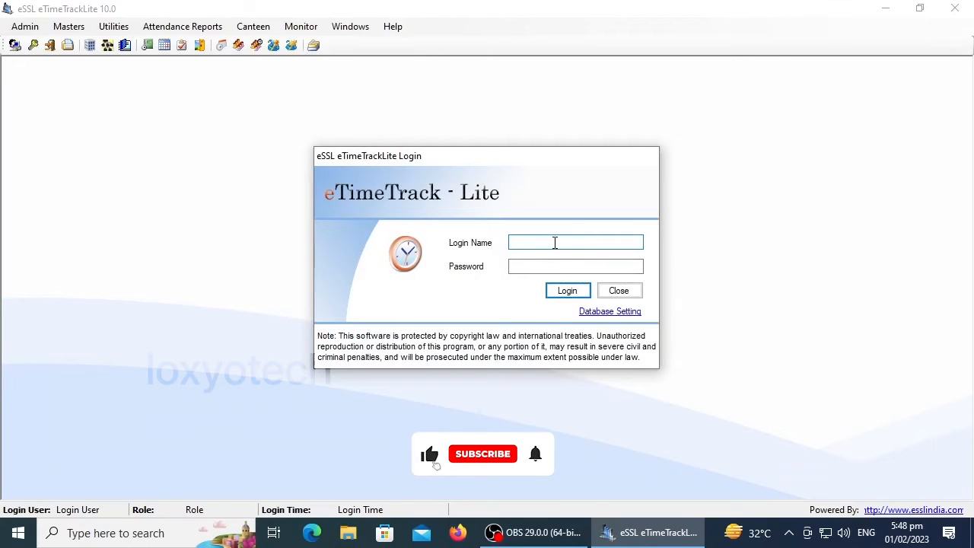
# Step: Enter the login name 'ess' on the eTimeTrackLite login form
pyautogui.write('essl')
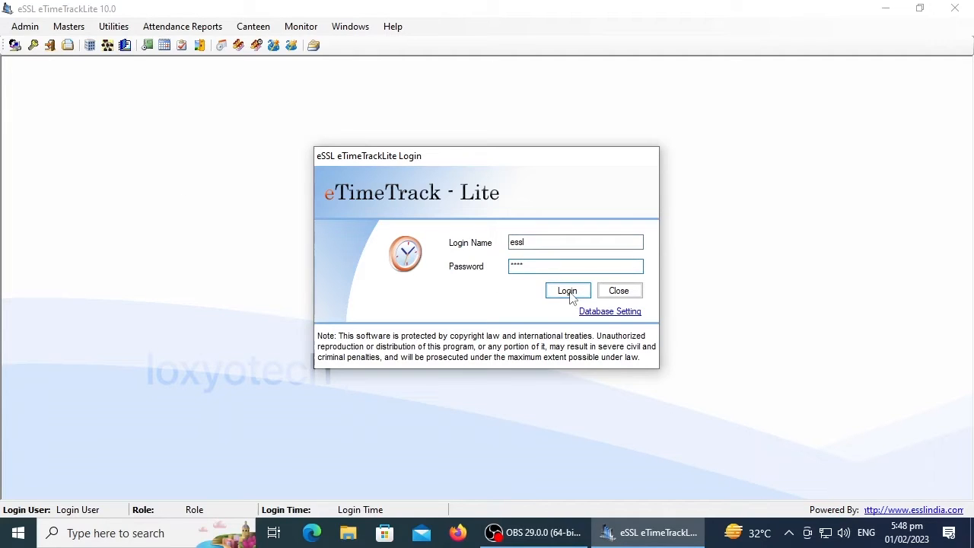
# Step: Log in and expand the unhandled exception's technical details, reviewing the stack trace
pyautogui.click(566, 289)
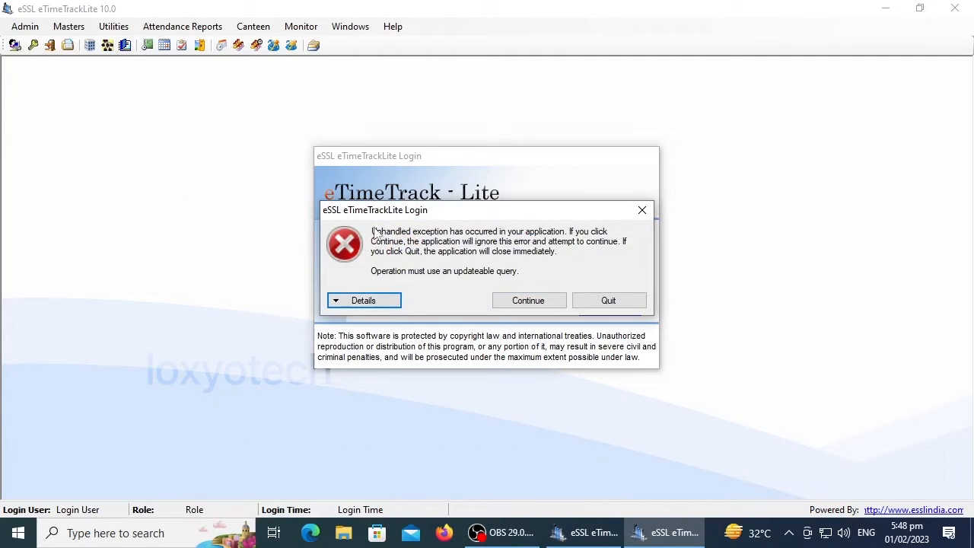
pyautogui.moveTo(393, 241)
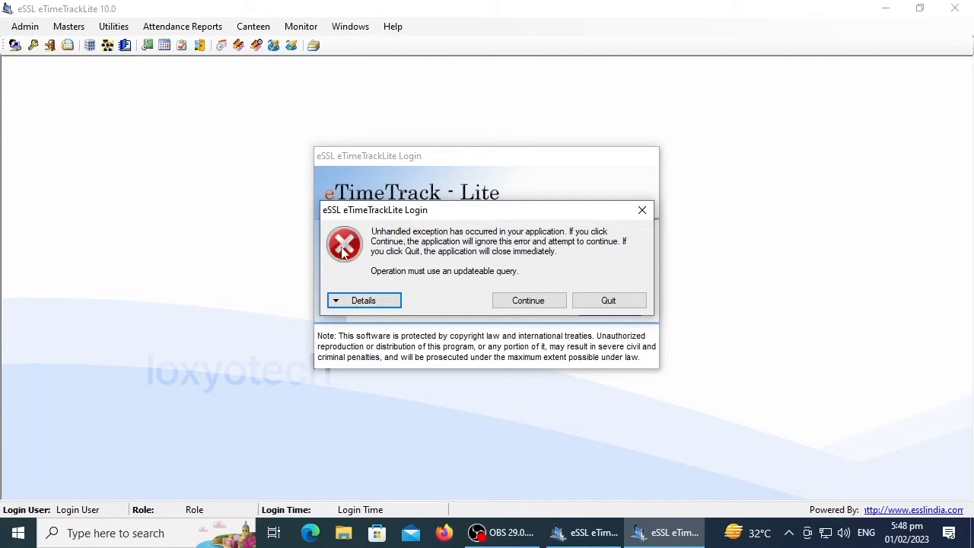
pyautogui.click(362, 299)
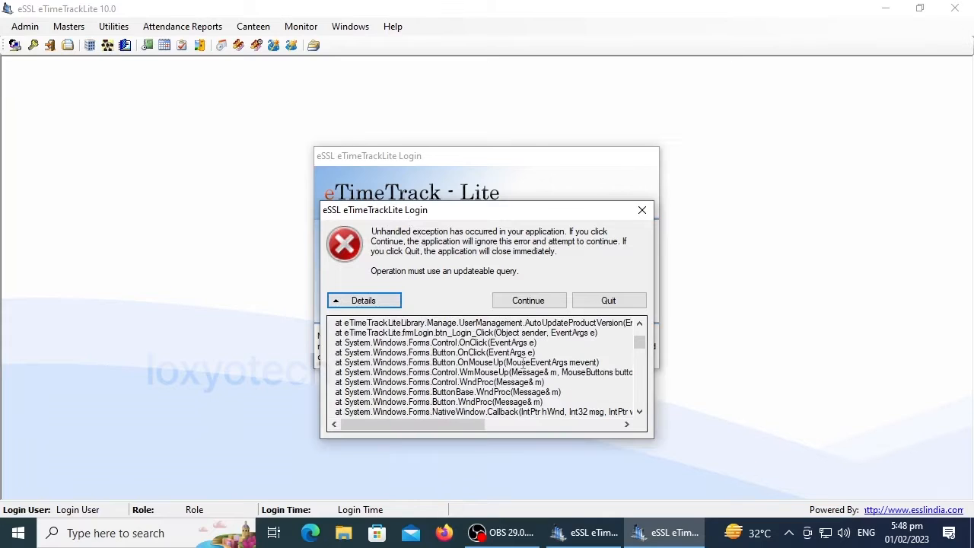
pyautogui.scroll(-3)
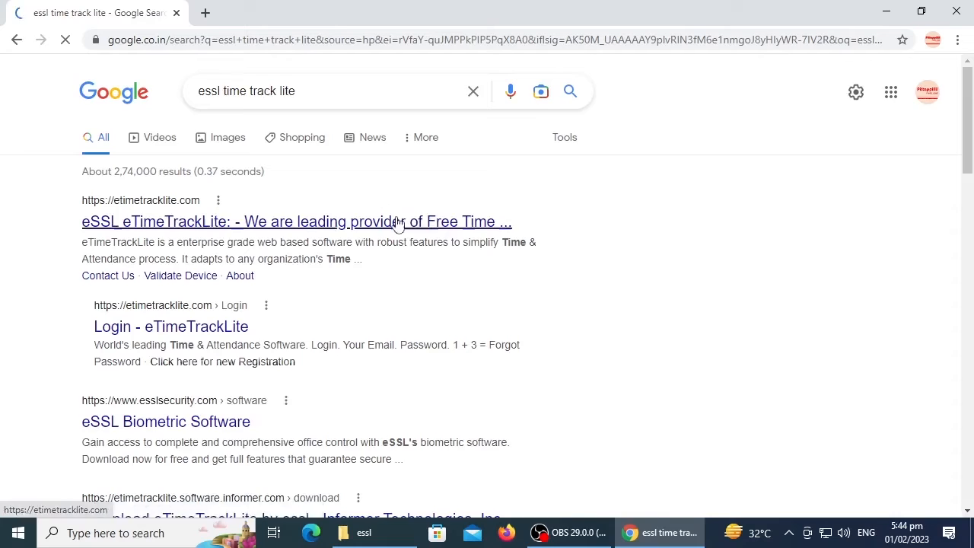
# Step: From the eSSL Biometric Software result, choose the eTimeTrackLite Desktop 11.8 download
pyautogui.scroll(-3)
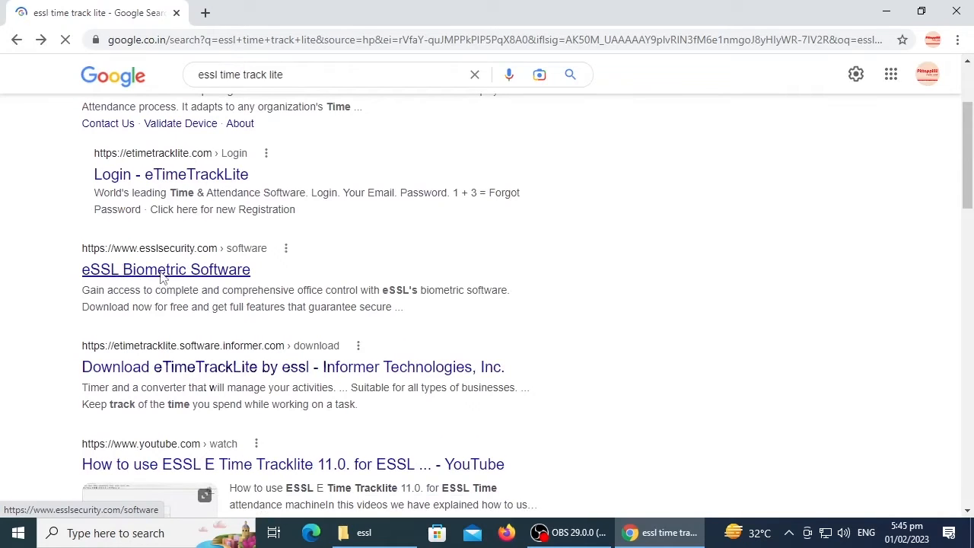
pyautogui.click(165, 269)
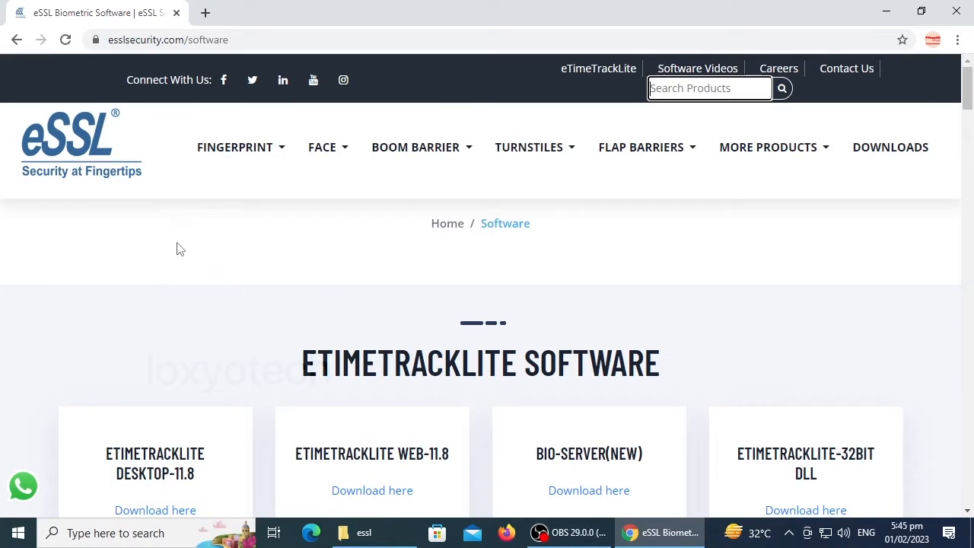
pyautogui.scroll(-3)
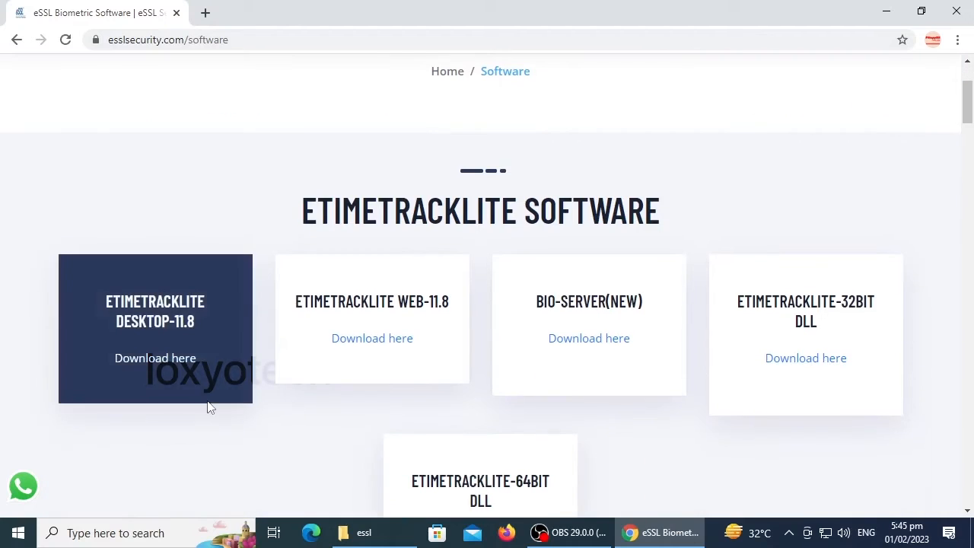
pyautogui.moveTo(210, 318)
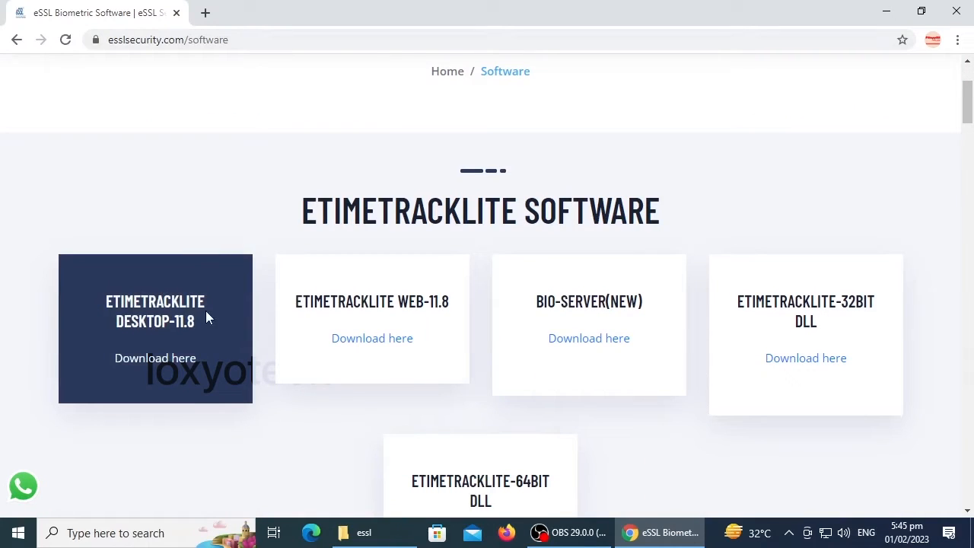
pyautogui.click(363, 533)
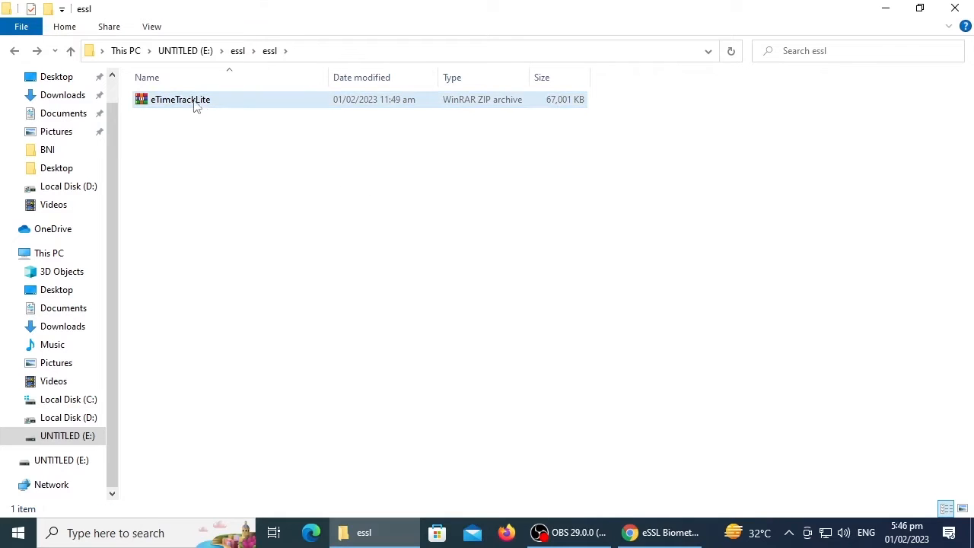
# Step: Extract the eTimeTrackLite ZIP archive into an eTimeTrackLite\ folder
pyautogui.rightClick(180, 99)
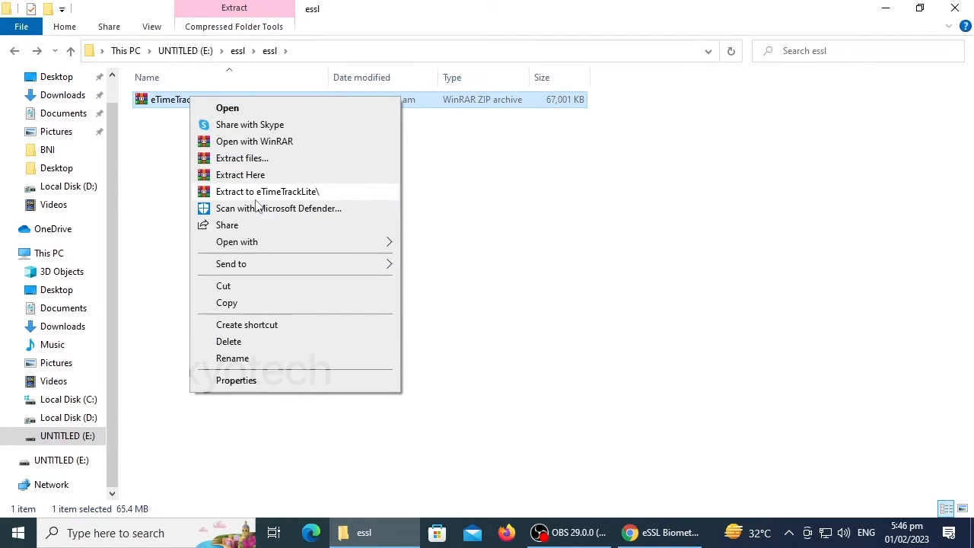
pyautogui.click(268, 192)
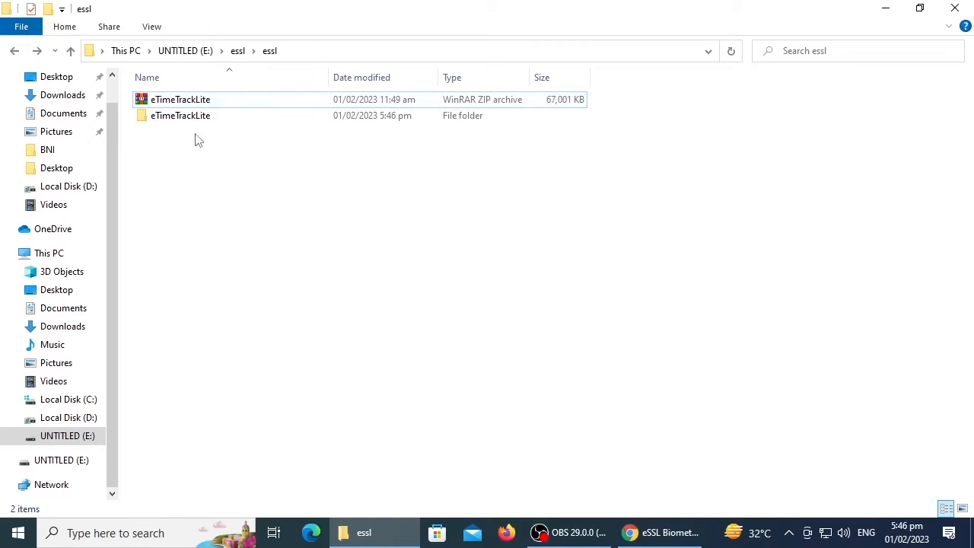
# Step: Drill into the inner eTimeTrackLite folder and select the installer package
pyautogui.doubleClick(180, 115)
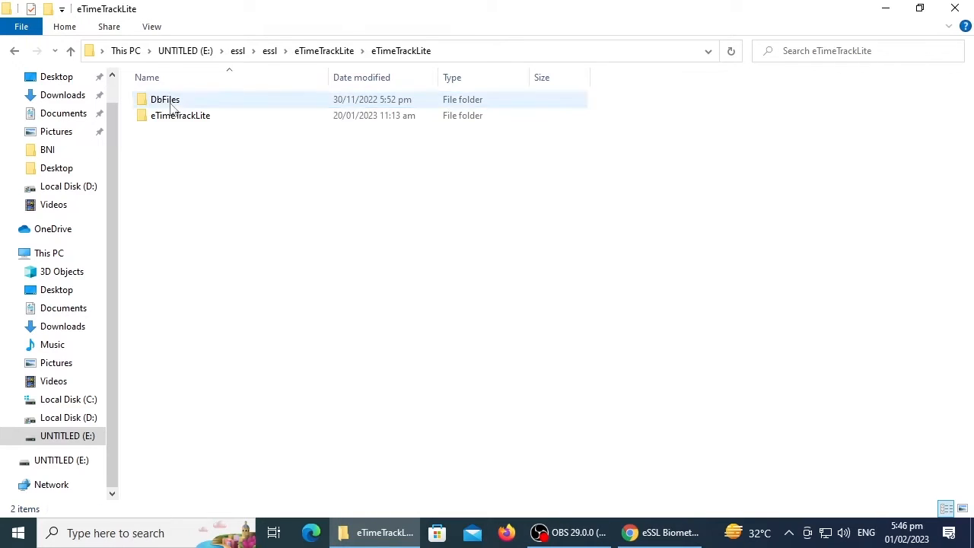
pyautogui.doubleClick(179, 116)
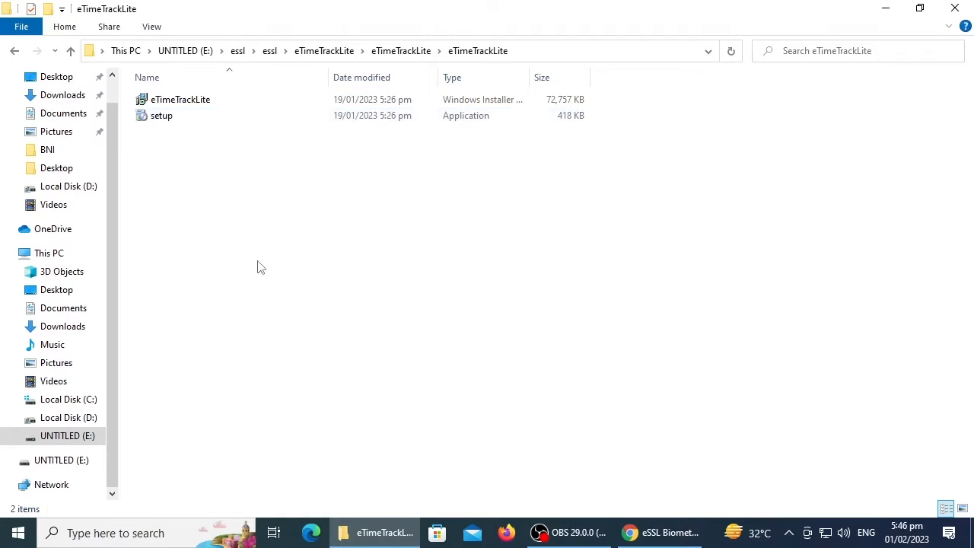
pyautogui.click(180, 99)
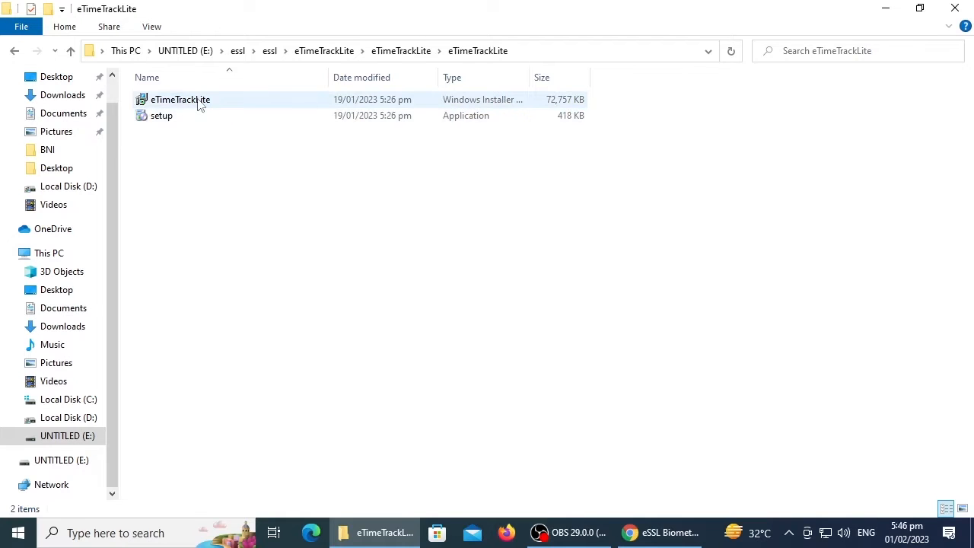
pyautogui.click(179, 99)
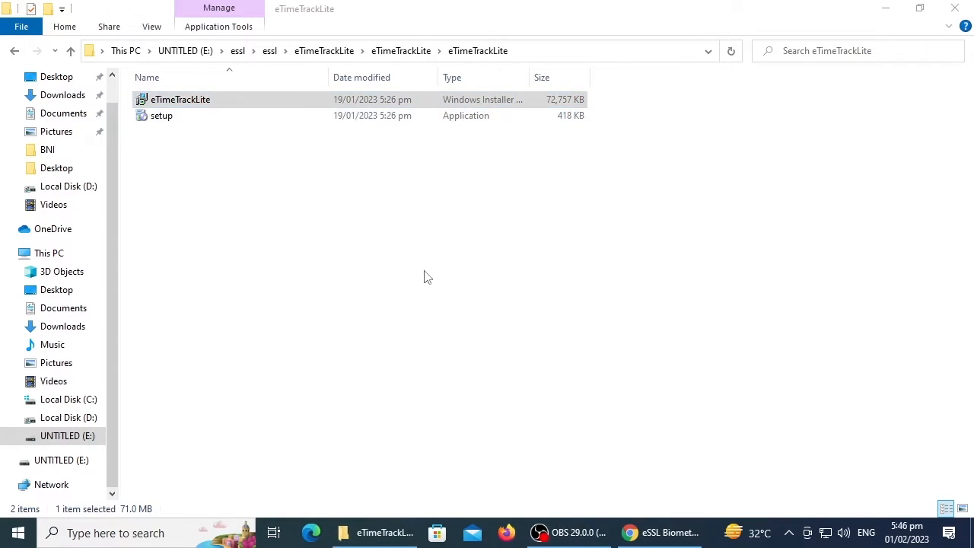
# Step: Launch the eTimeTrackLite installer and agree to the license
pyautogui.doubleClick(180, 99)
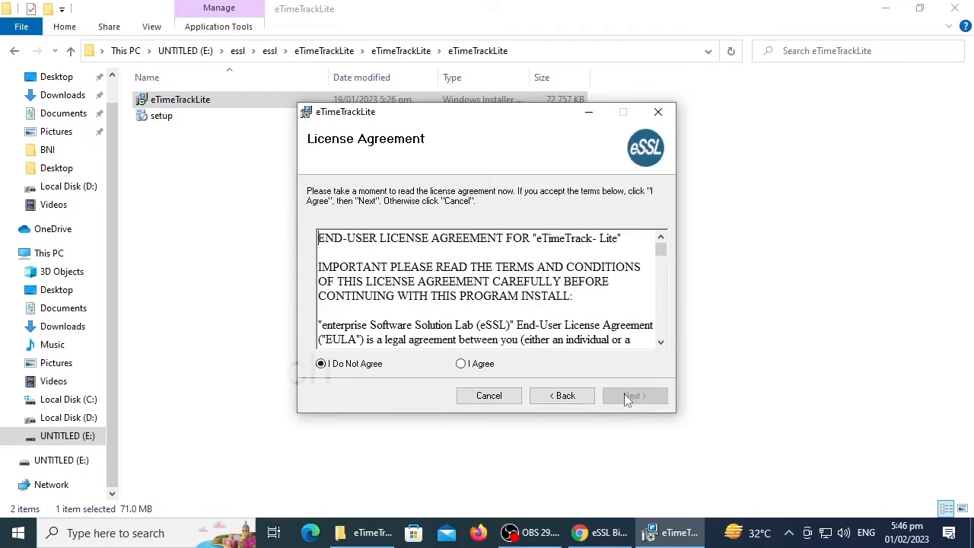
pyautogui.click(460, 362)
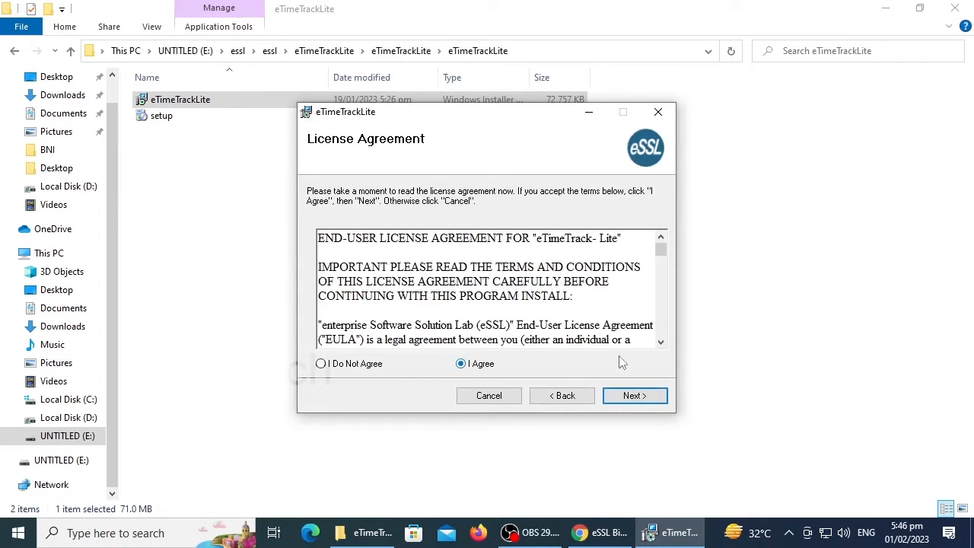
pyautogui.click(635, 396)
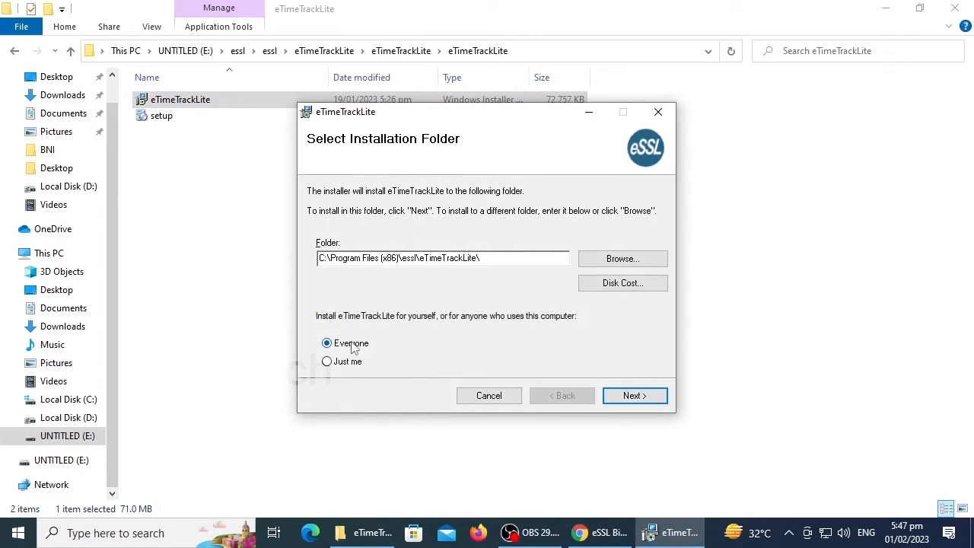
# Step: Keep the default folder, customer information and eTimeTrackLite-only components to reach Confirm Installation
pyautogui.click(633, 395)
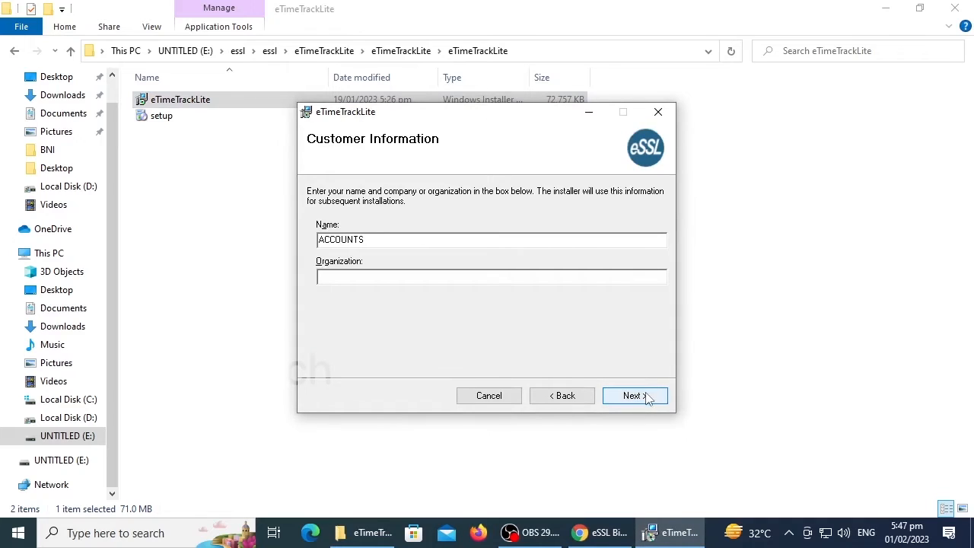
pyautogui.click(635, 396)
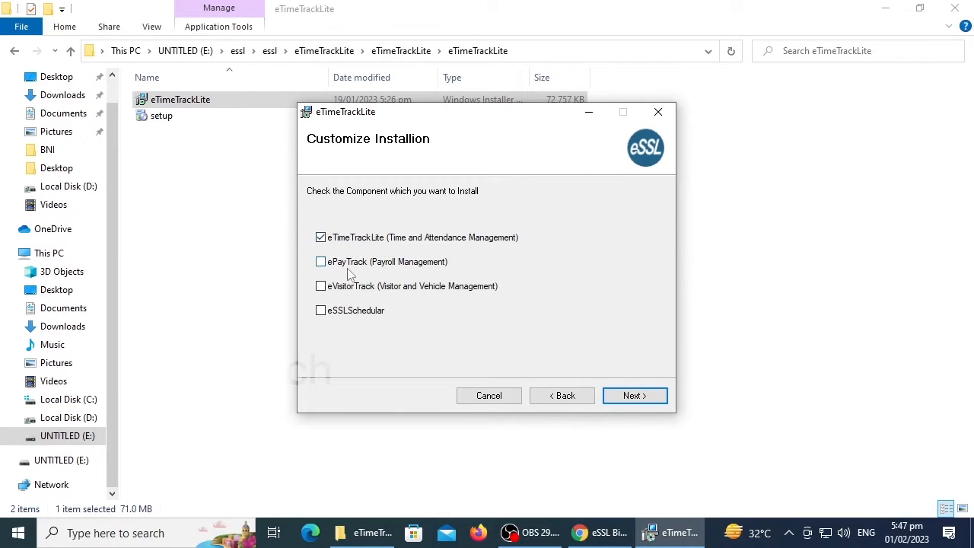
pyautogui.moveTo(435, 276)
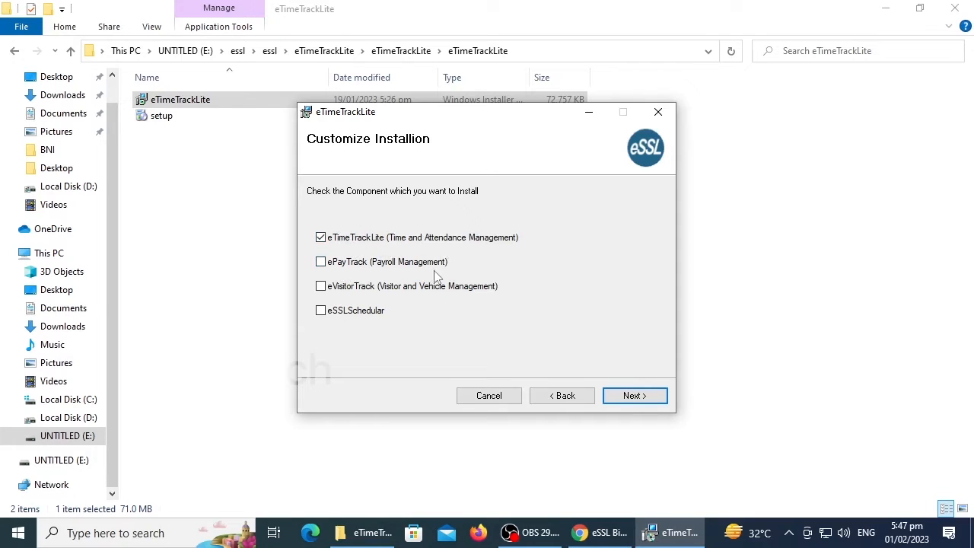
pyautogui.moveTo(369, 293)
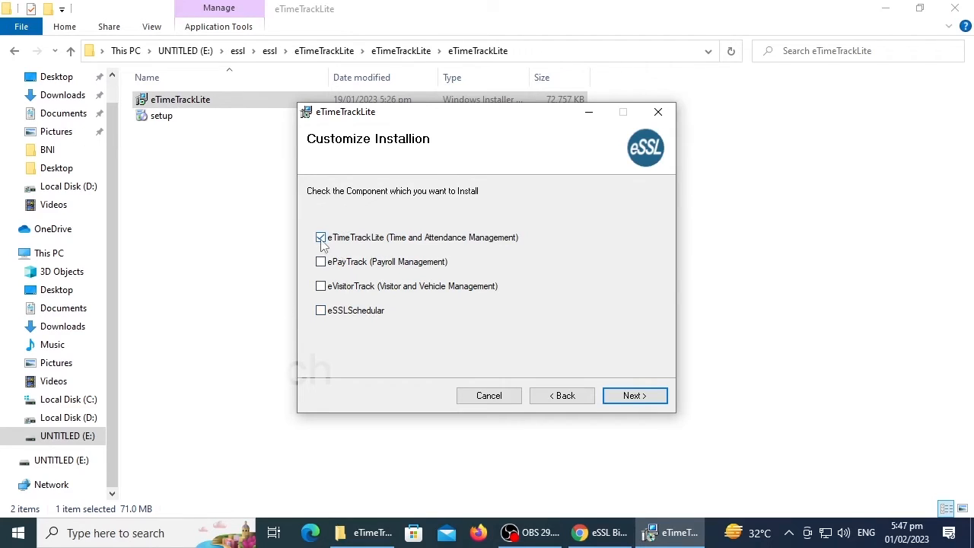
pyautogui.moveTo(472, 251)
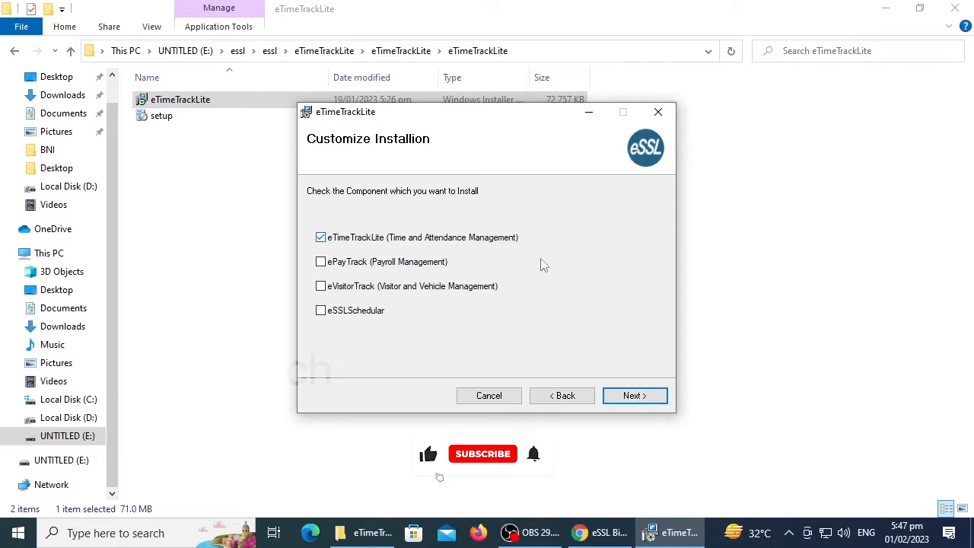
pyautogui.click(633, 395)
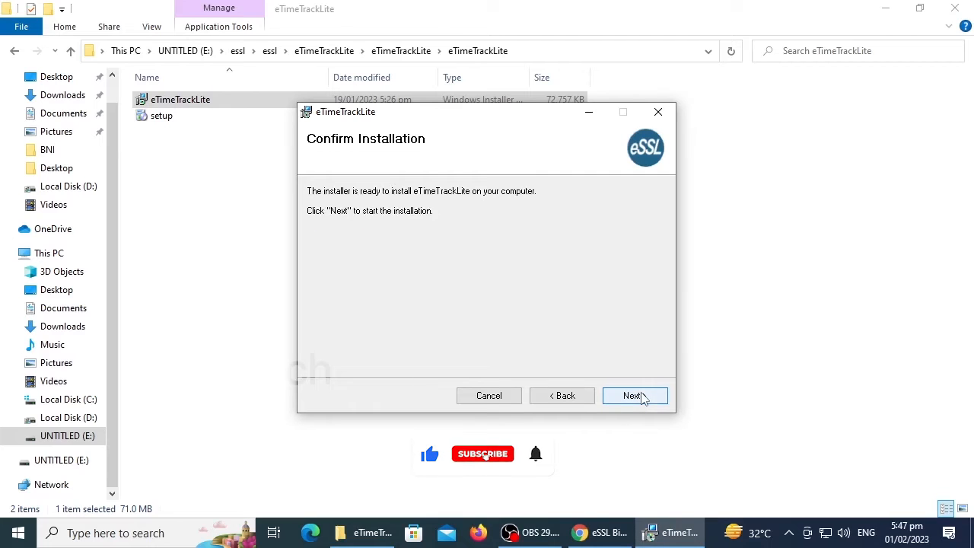
# Step: Start the eTimeTrackLite installation from the confirmation page
pyautogui.click(633, 396)
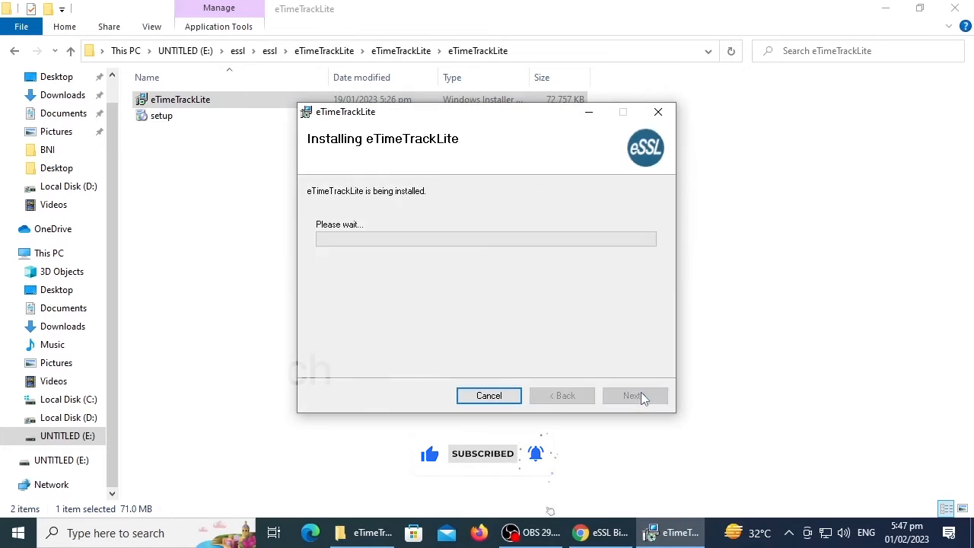
pyautogui.moveTo(439, 319)
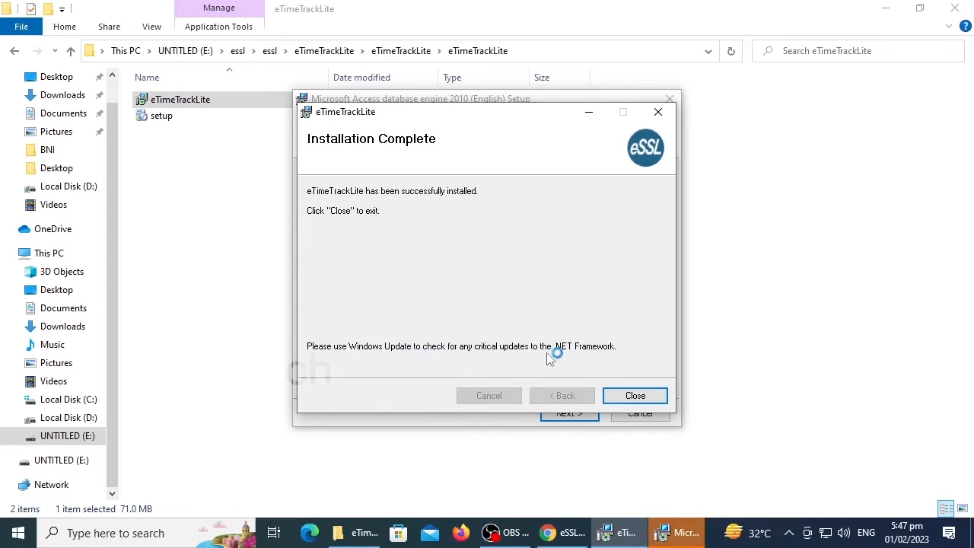
# Step: Close the finished installer, install Access database engine 2010 to the default folder and acknowledge success
pyautogui.click(635, 395)
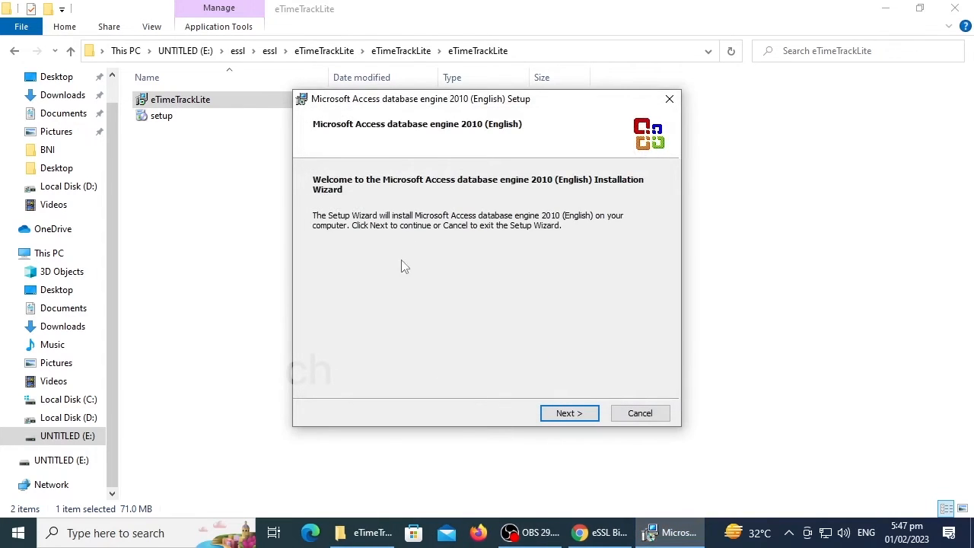
pyautogui.click(569, 412)
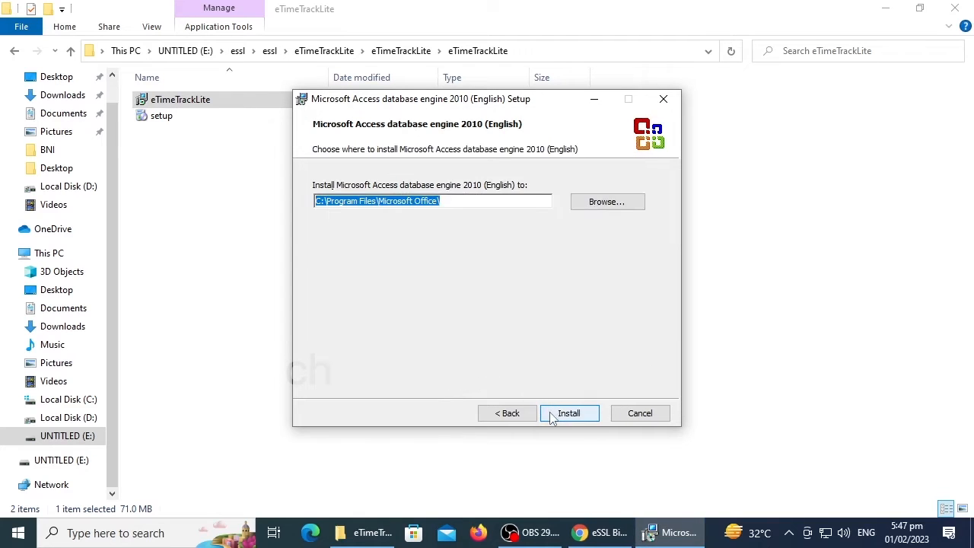
pyautogui.click(569, 413)
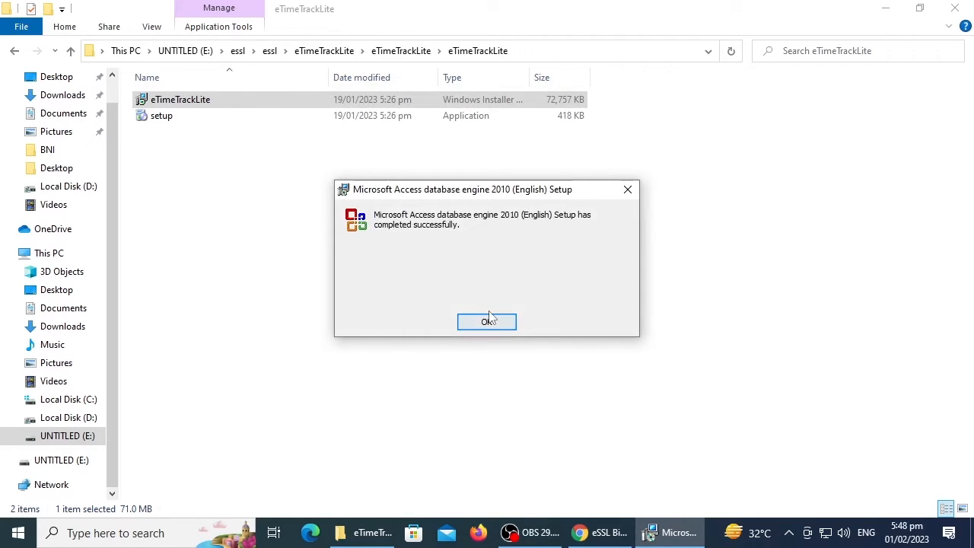
pyautogui.click(487, 322)
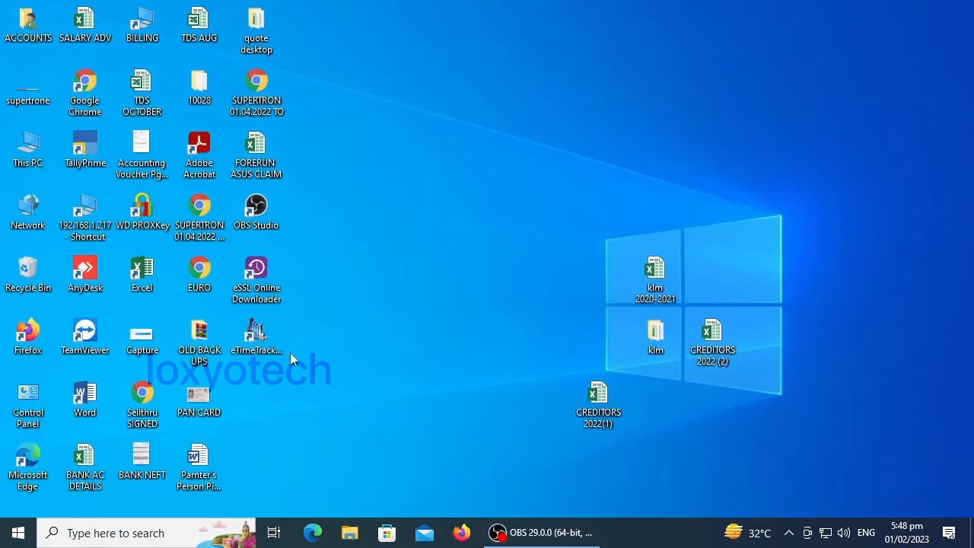
# Step: Launch eTimeTrackLite from its desktop shortcut
pyautogui.click(256, 335)
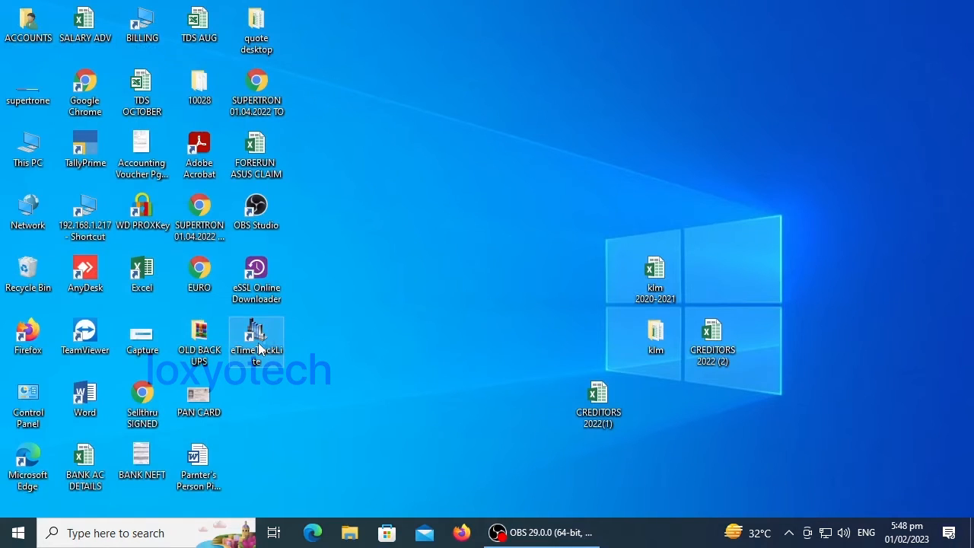
pyautogui.doubleClick(256, 335)
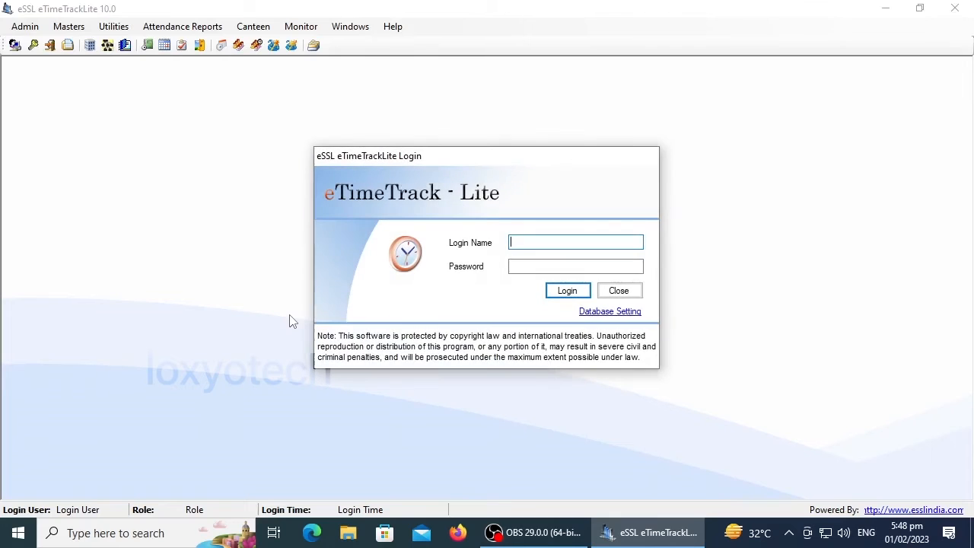
pyautogui.moveTo(554, 242)
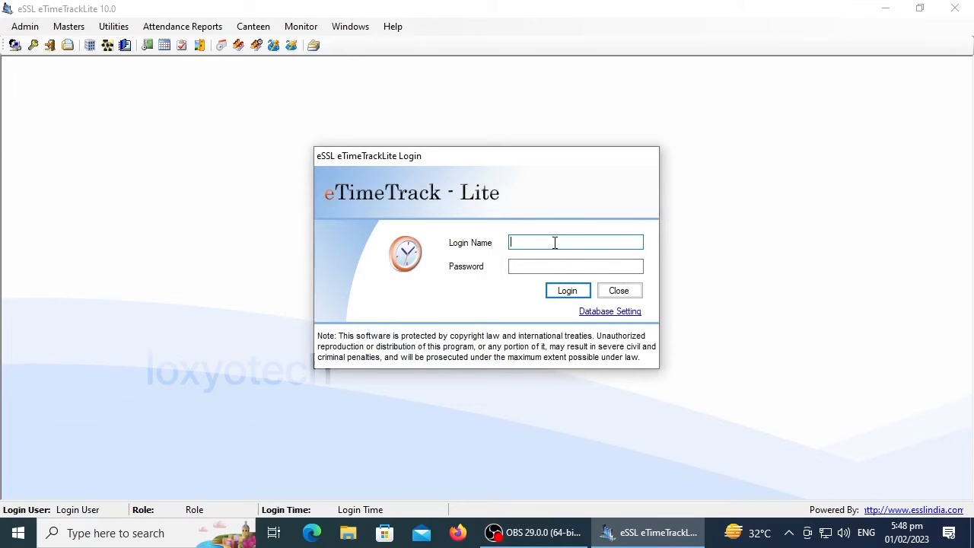
# Step: Log in as 'essl' with the password, which again raises the updateable-query exception
pyautogui.write('e')
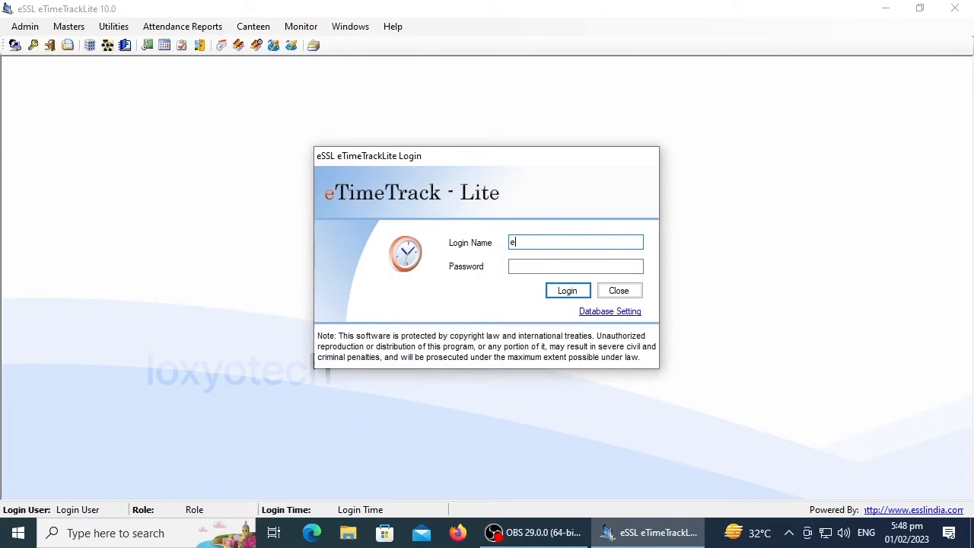
pyautogui.write('ssl')
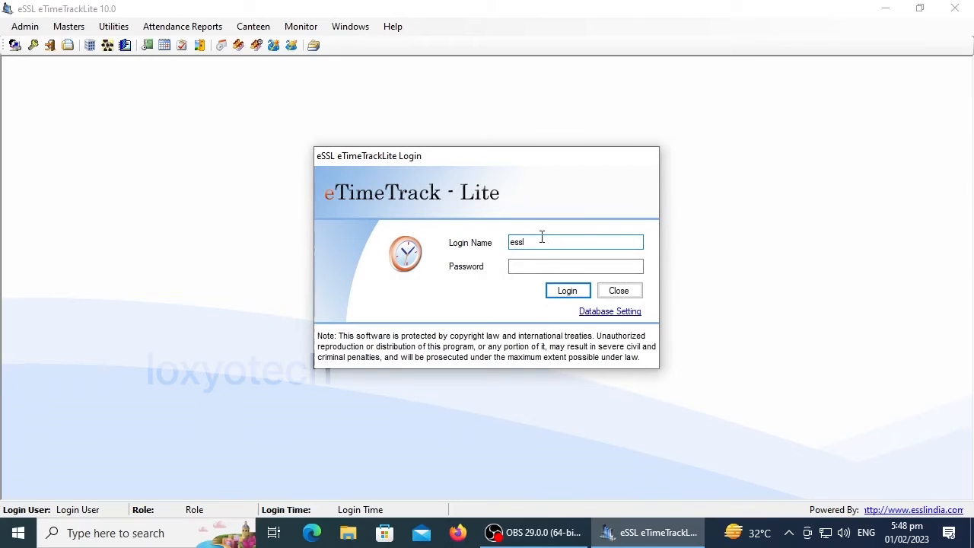
pyautogui.click(575, 265)
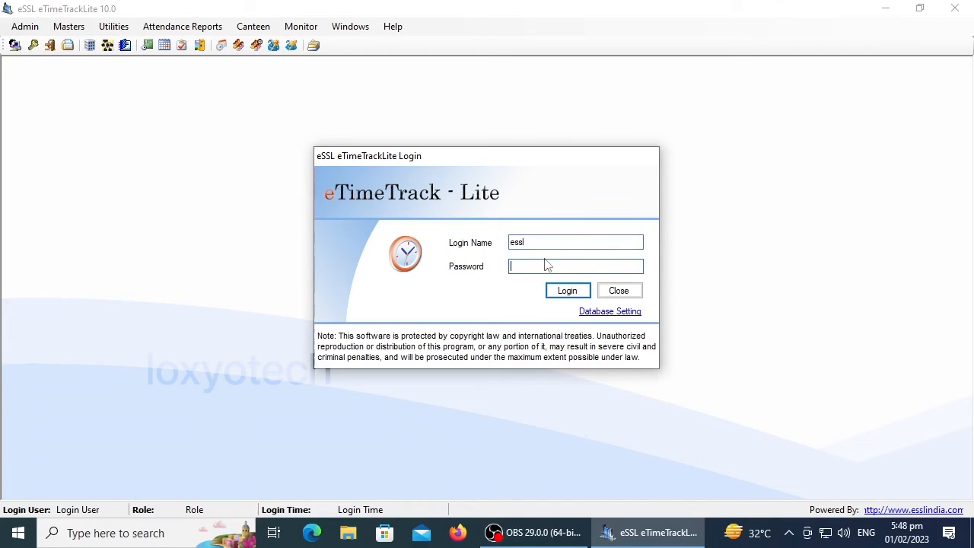
pyautogui.write('****')
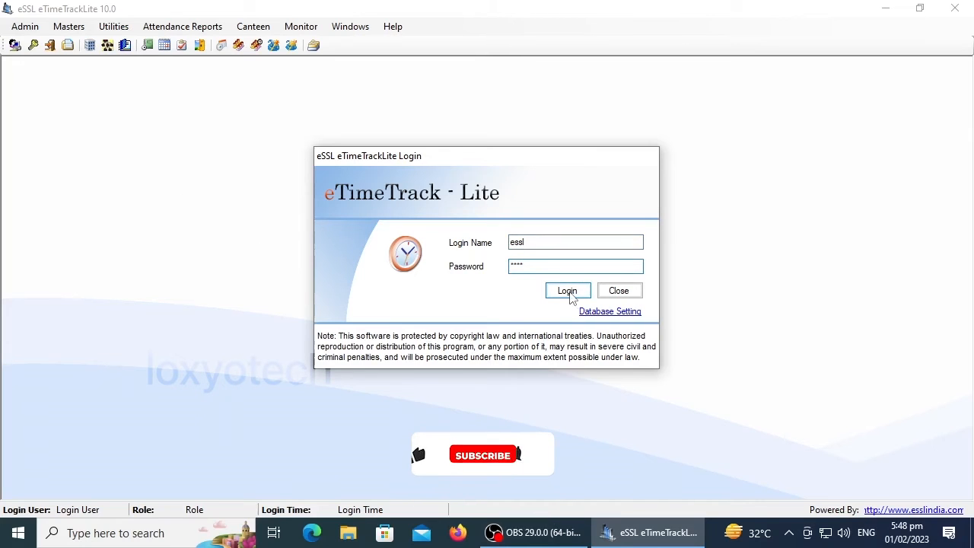
pyautogui.click(566, 289)
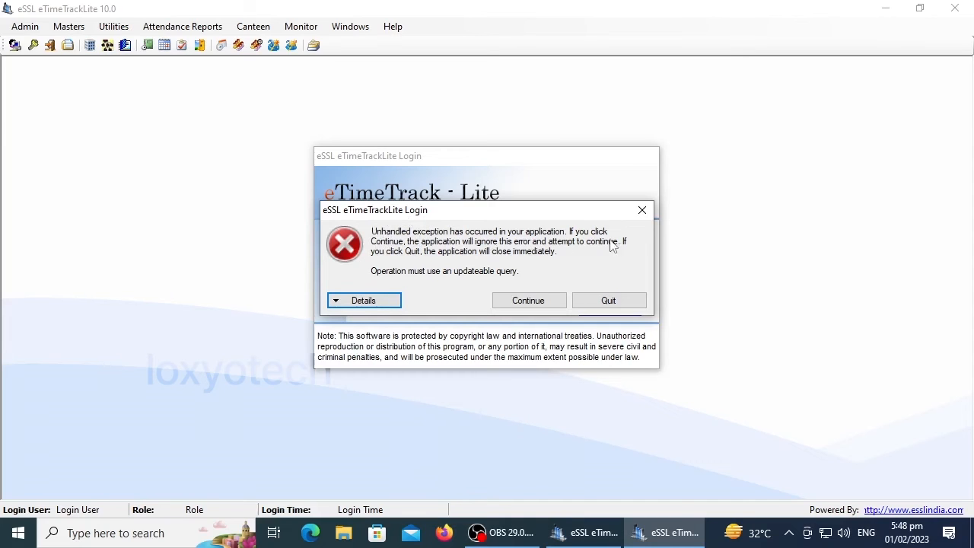
# Step: Dismiss the exception, acknowledge zkemkeeper.dll registered by ErrorSolver, and relaunch eTimeTrackLite from the desktop
pyautogui.click(364, 300)
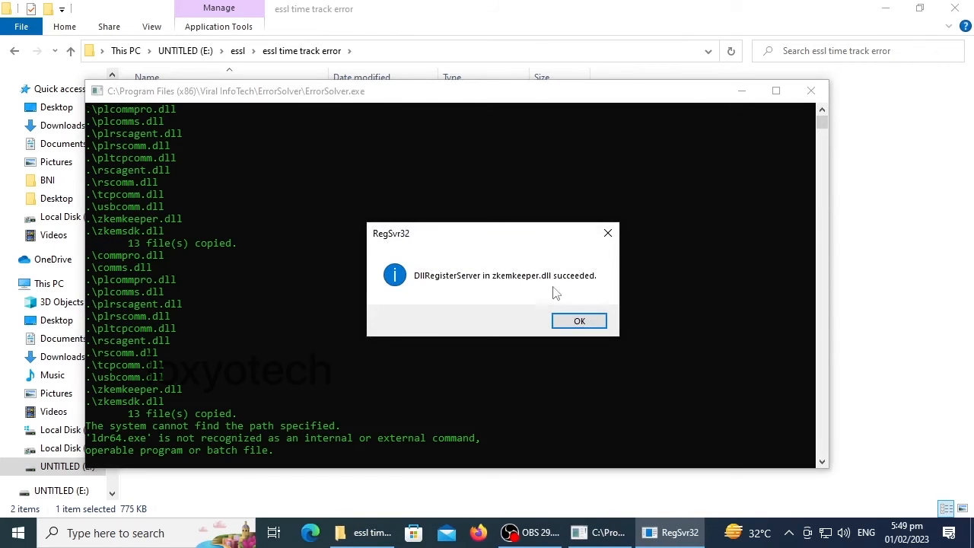
pyautogui.click(579, 319)
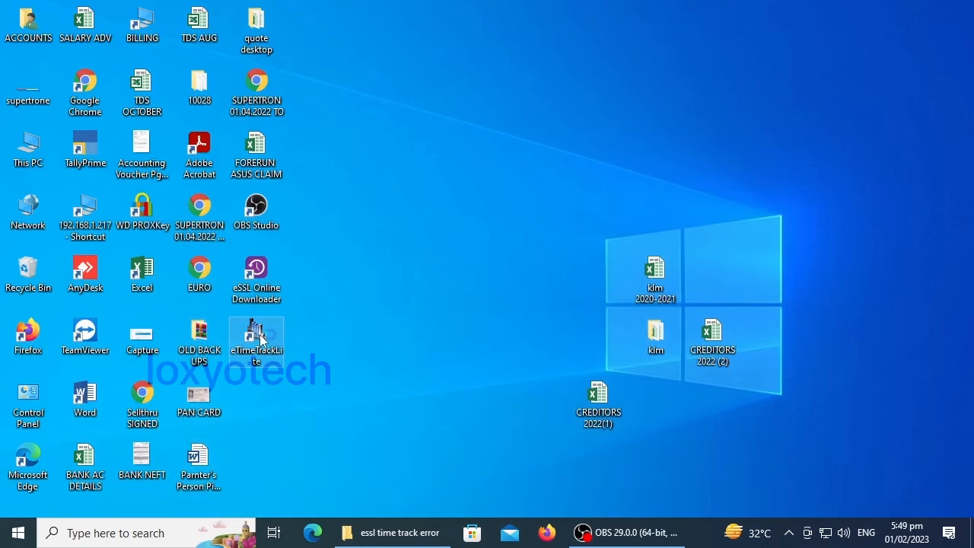
pyautogui.doubleClick(255, 332)
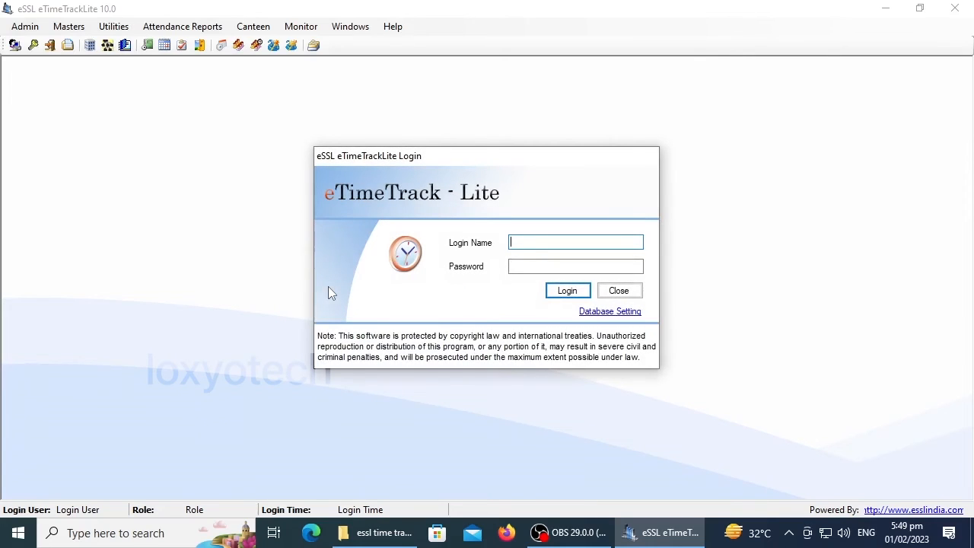
# Step: Log in as 'essl' with its password, reaching the 7-day evaluation warning instead of the exception
pyautogui.write('essl')
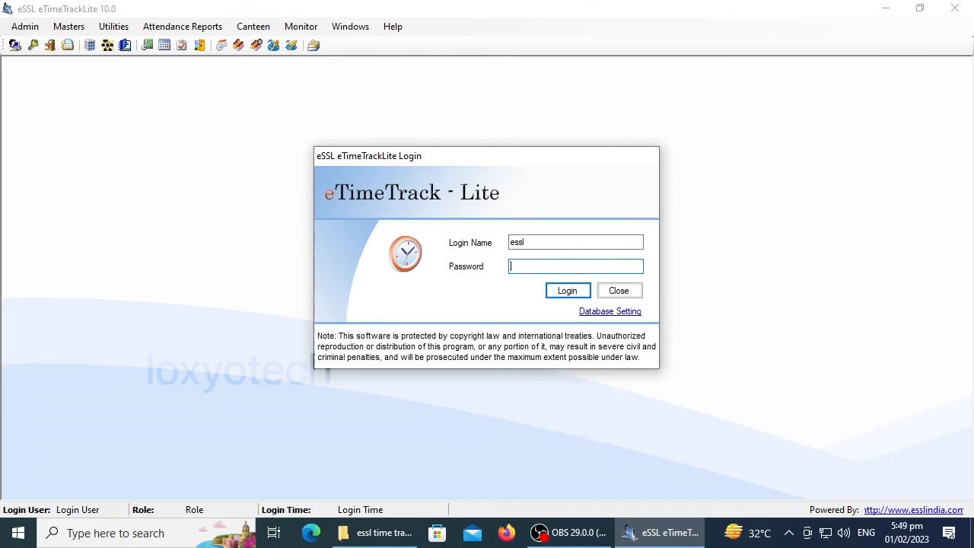
pyautogui.write('****')
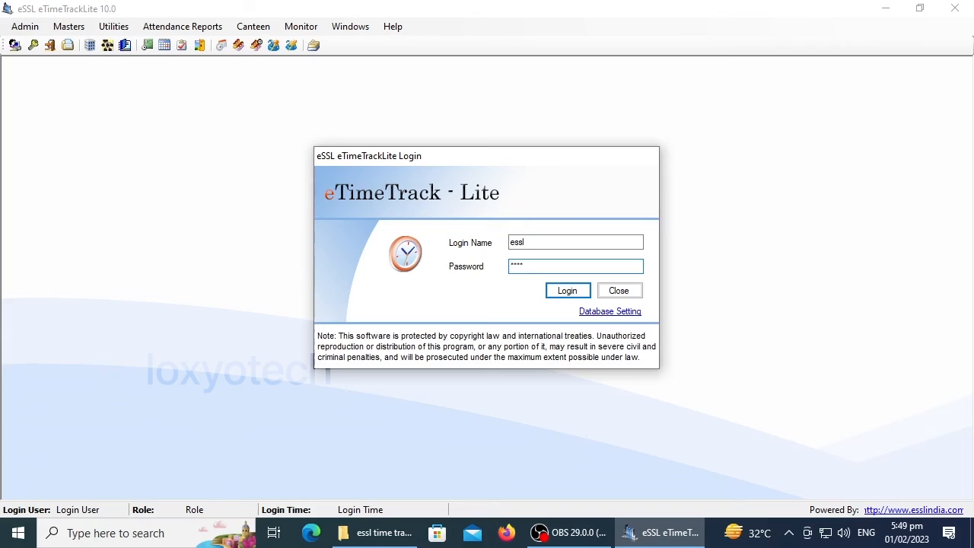
pyautogui.click(566, 290)
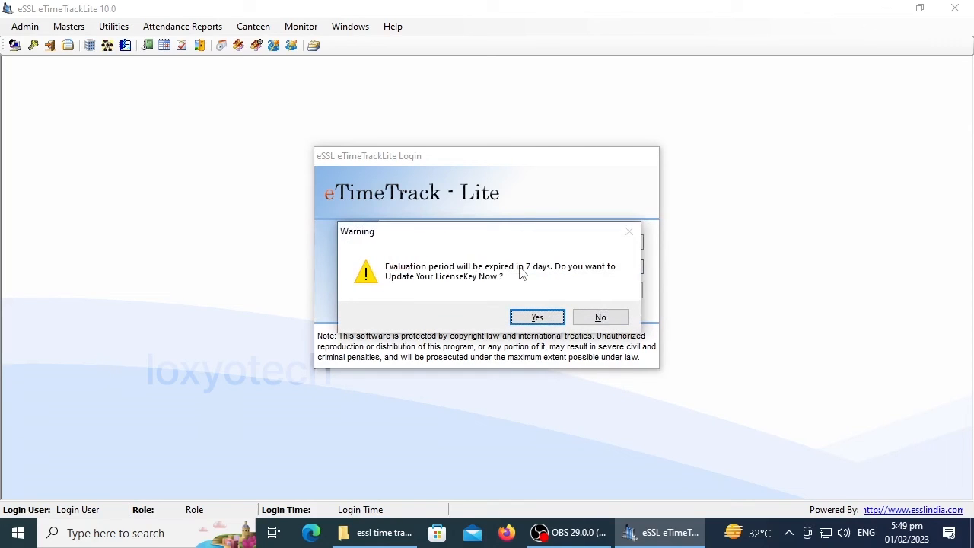
pyautogui.moveTo(478, 297)
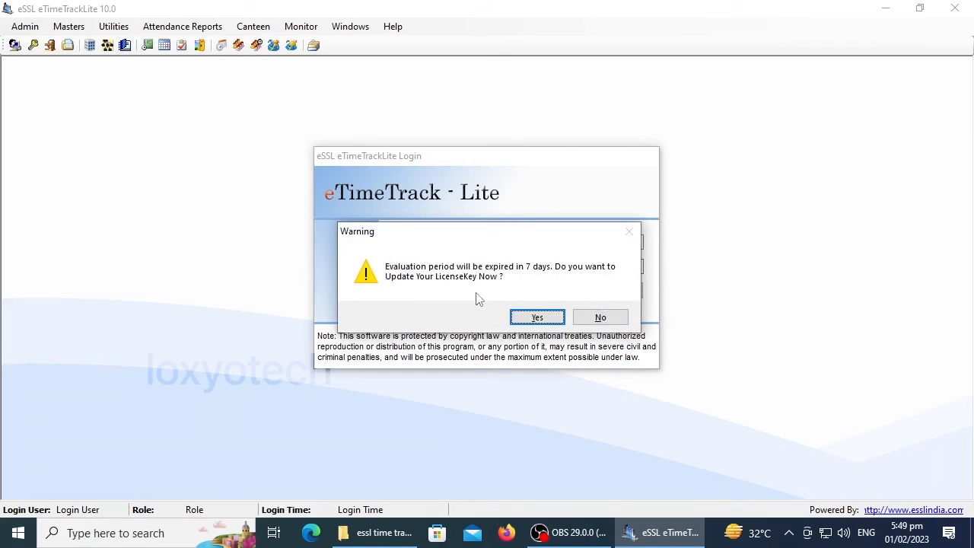
pyautogui.moveTo(435, 298)
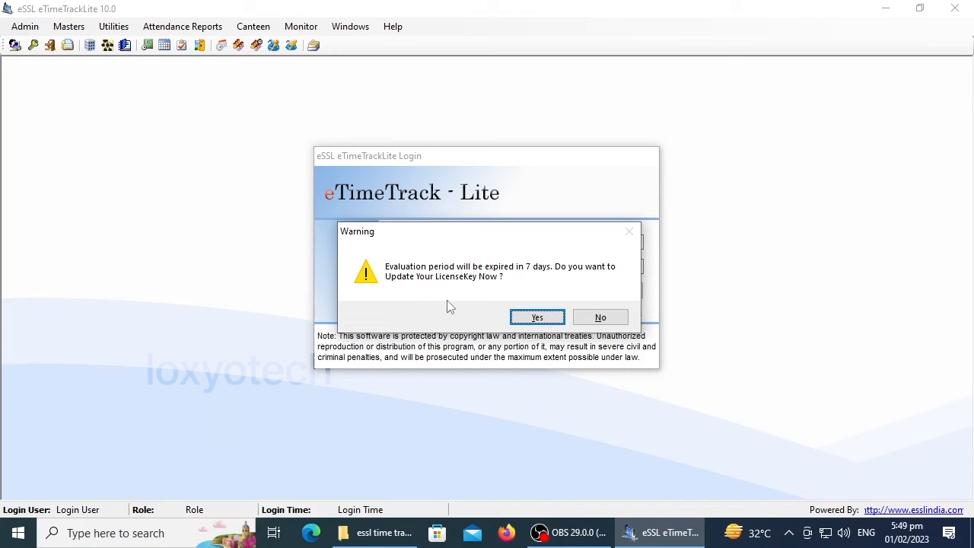
# Step: Answer Yes to updating the license key, showing About with version 11.8 and the activation code
pyautogui.click(538, 319)
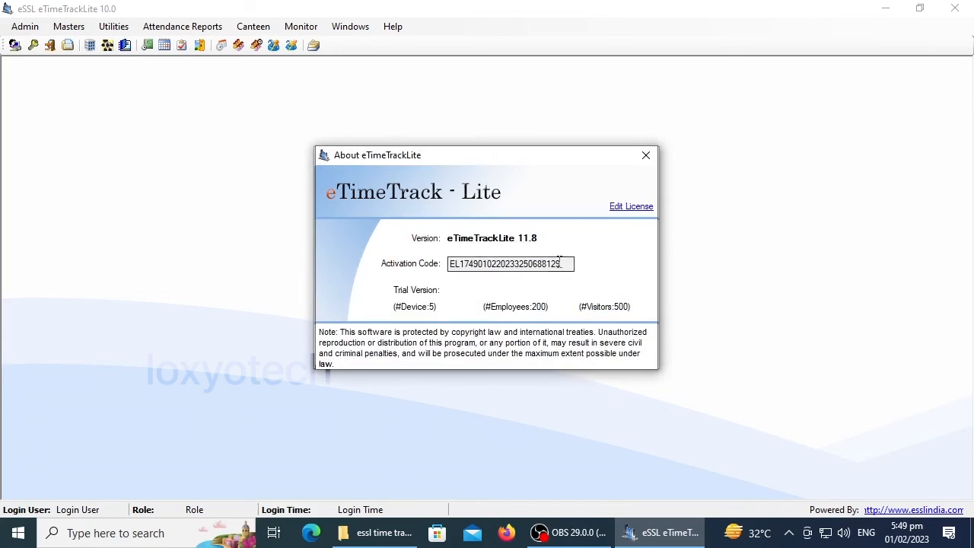
# Step: Select the whole activation code, then bring up the Update LicenceKey entry box via Edit License
pyautogui.tripleClick(510, 263)
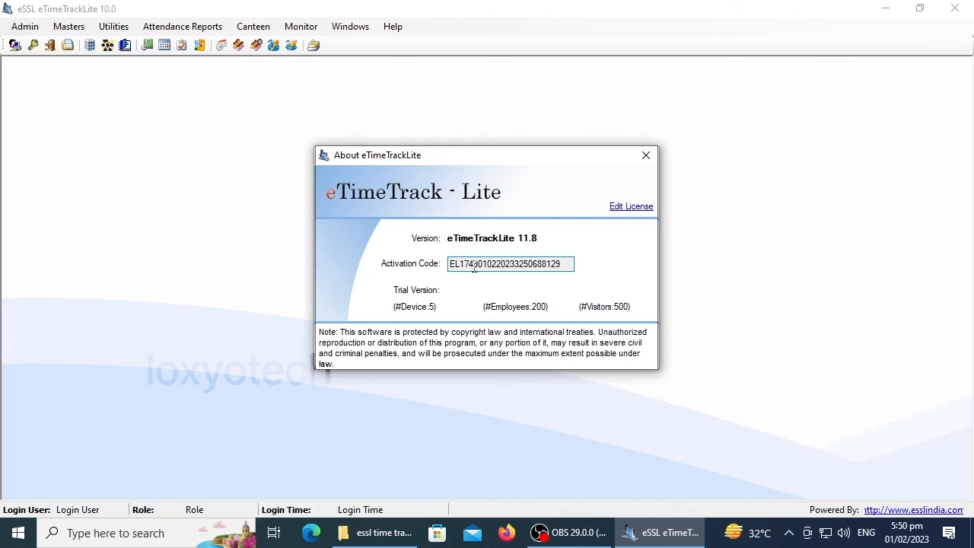
pyautogui.tripleClick(510, 265)
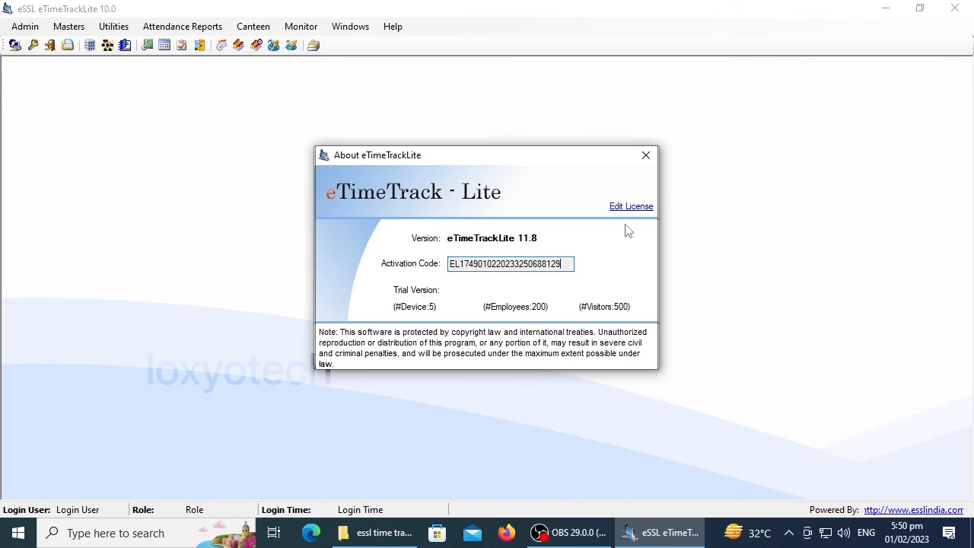
pyautogui.click(631, 207)
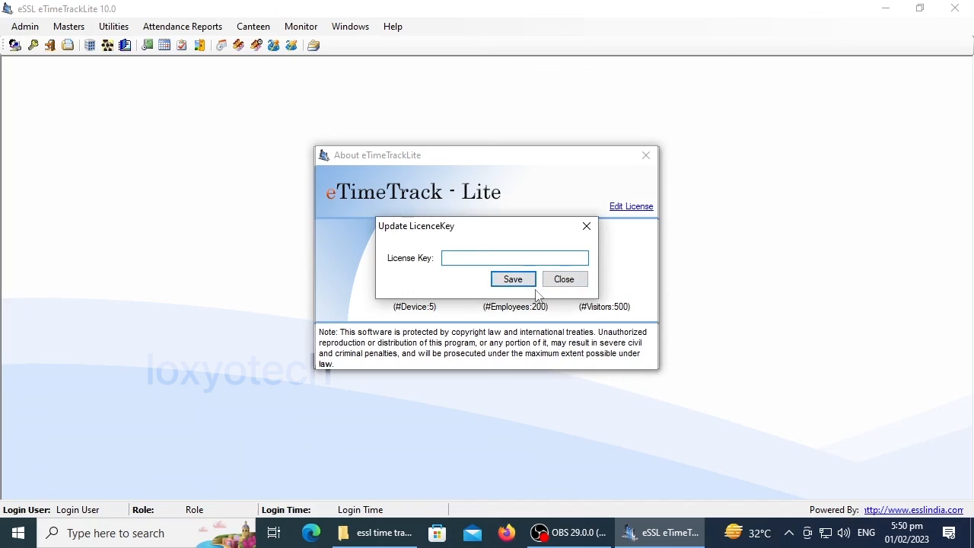
pyautogui.moveTo(513, 246)
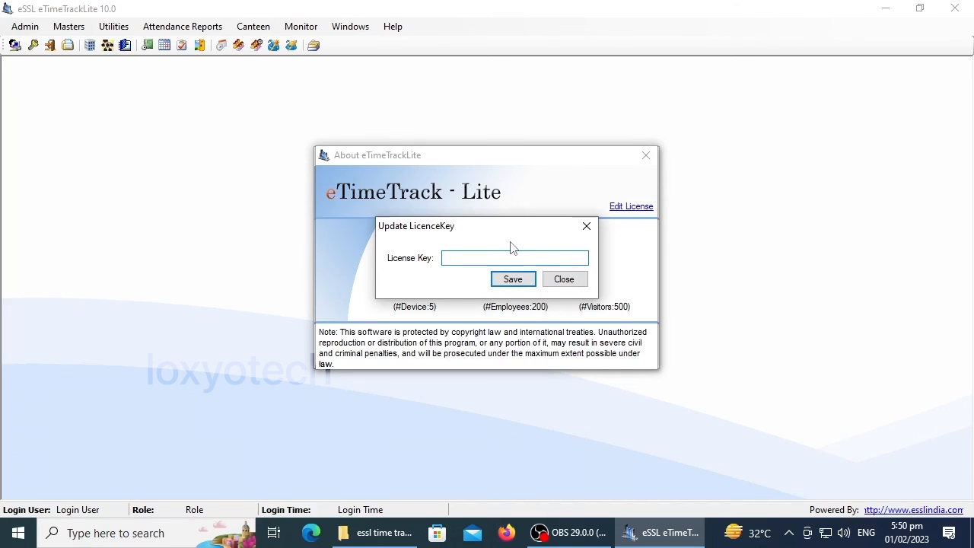
pyautogui.moveTo(508, 253)
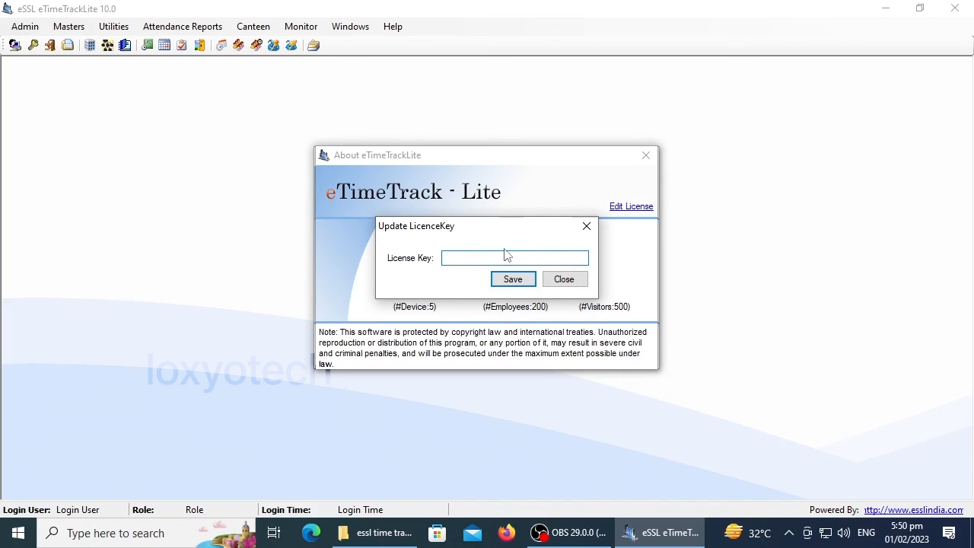
# Step: Leave the License Key box empty and close Update LicenceKey, returning to the About window
pyautogui.click(514, 257)
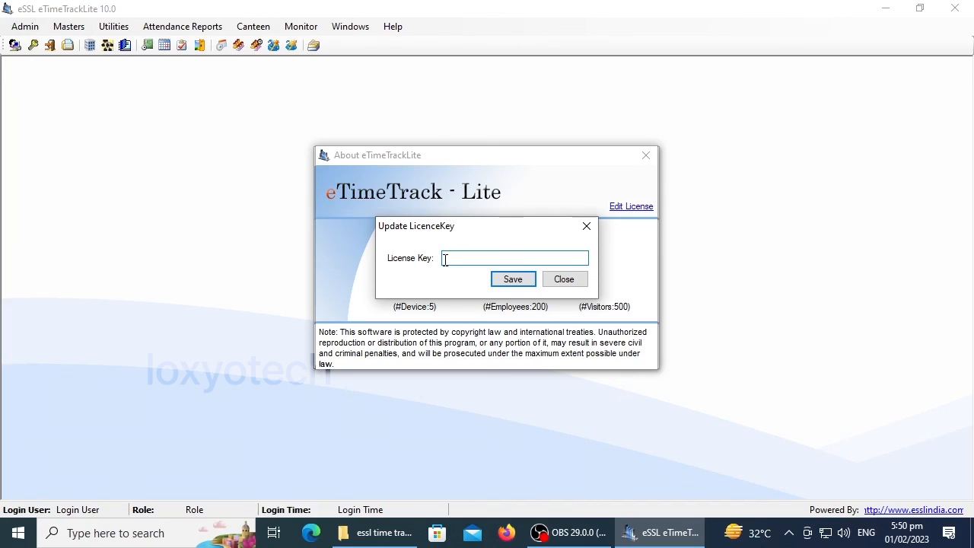
pyautogui.moveTo(438, 297)
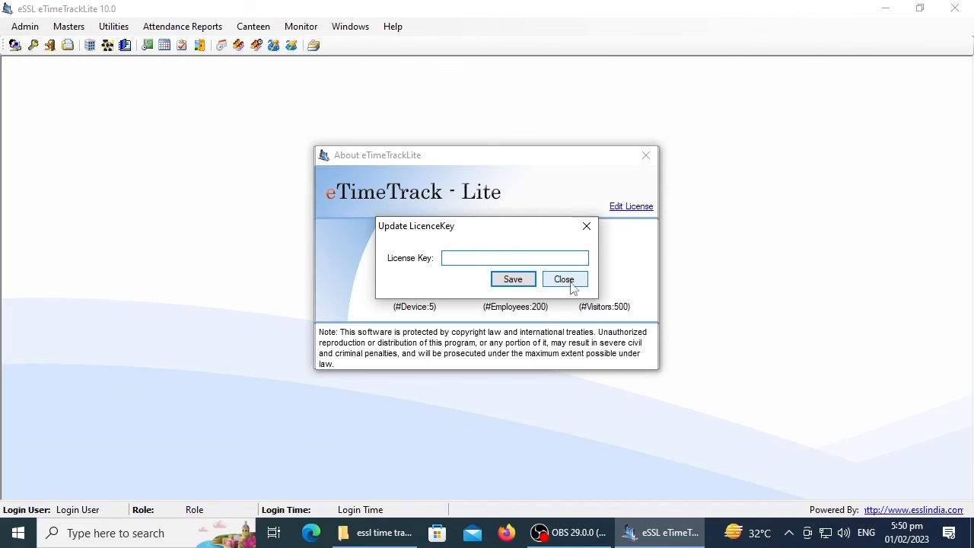
pyautogui.click(564, 278)
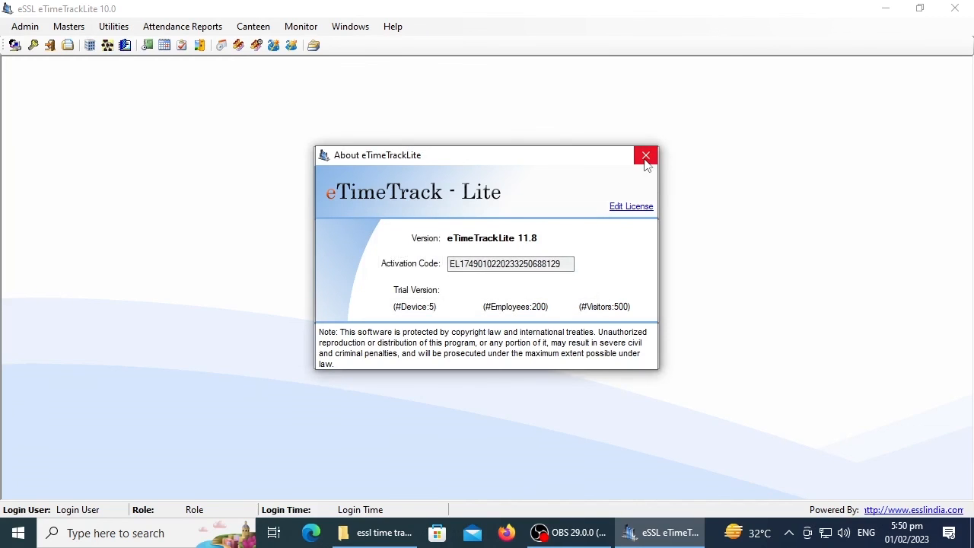